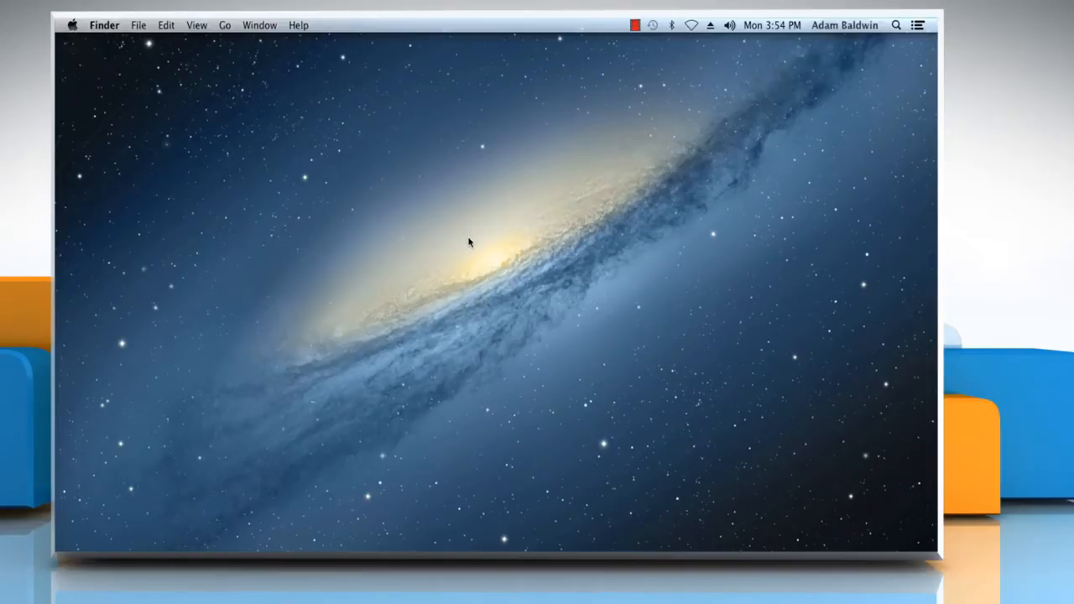
mouse_move(399, 199)
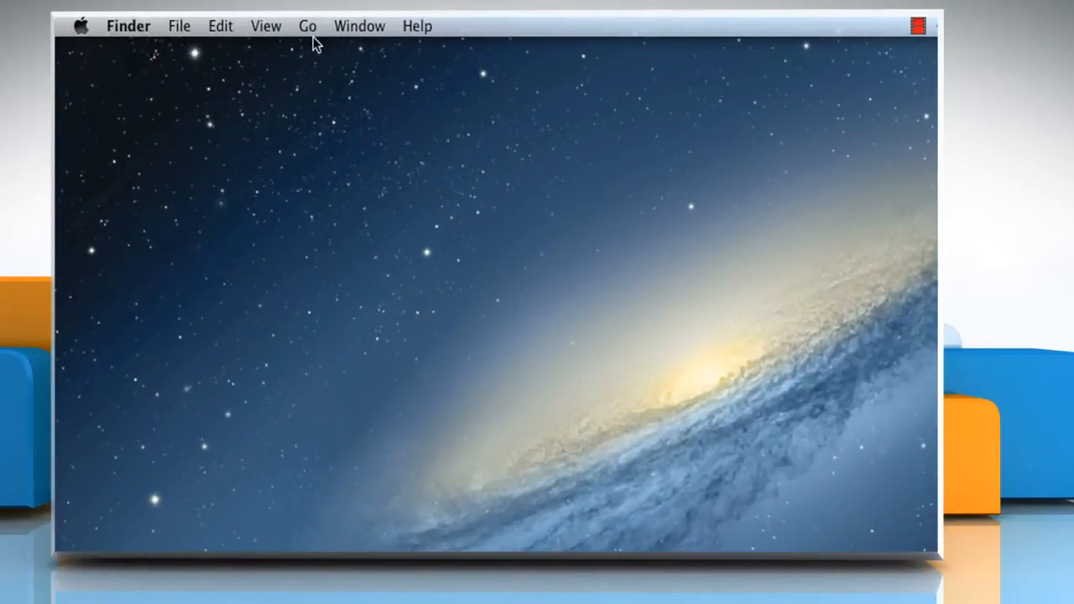
Navigate Finder to the Applications folder via the Go menu
click(307, 25)
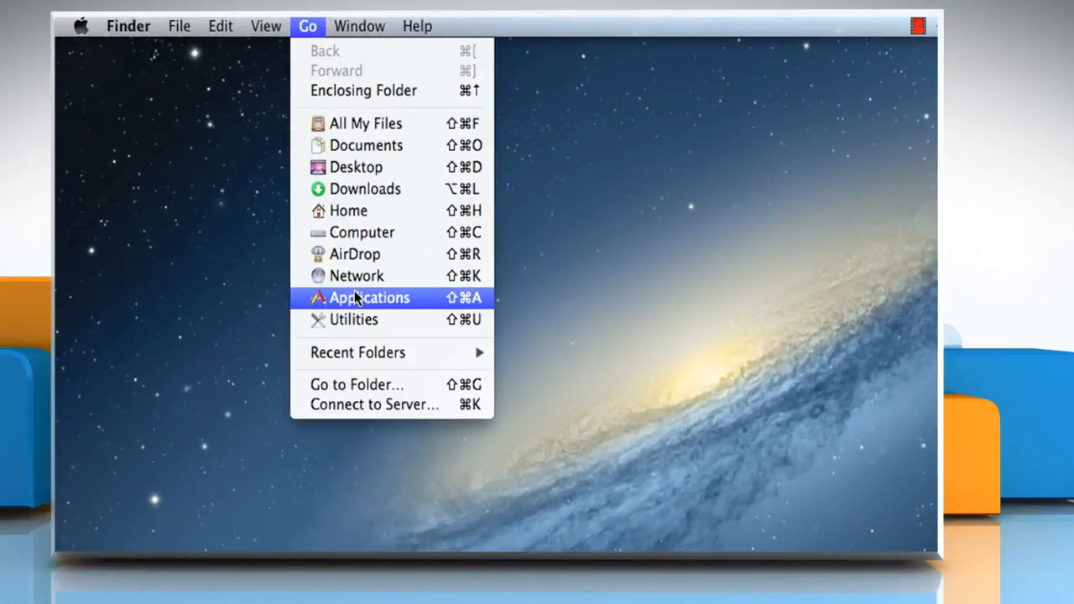
click(368, 297)
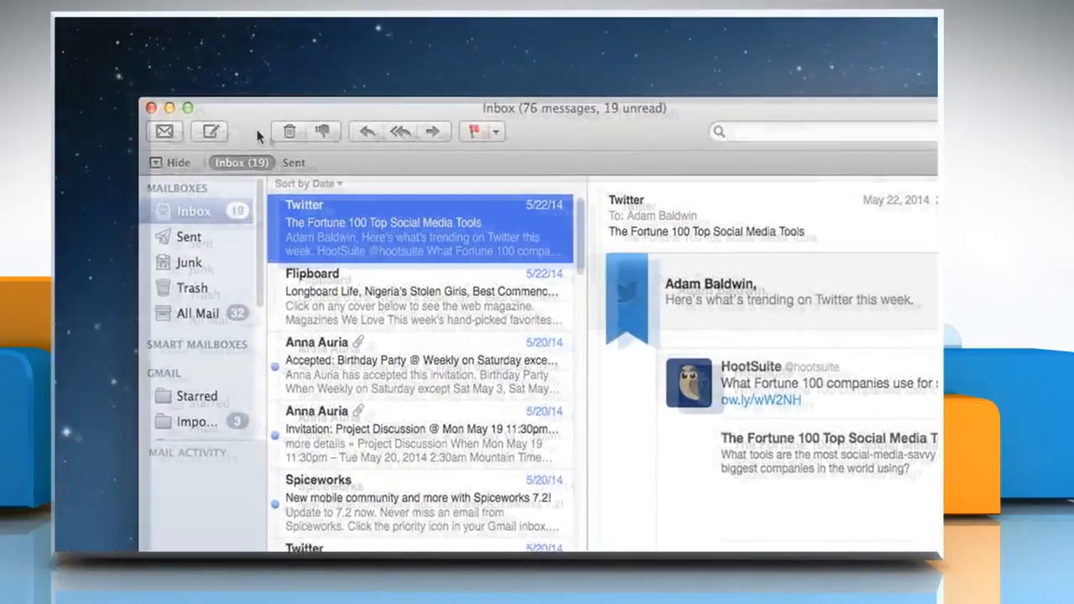
Show the Accounts pane of Mail's preferences with the Gmail IMAP account selected
click(118, 26)
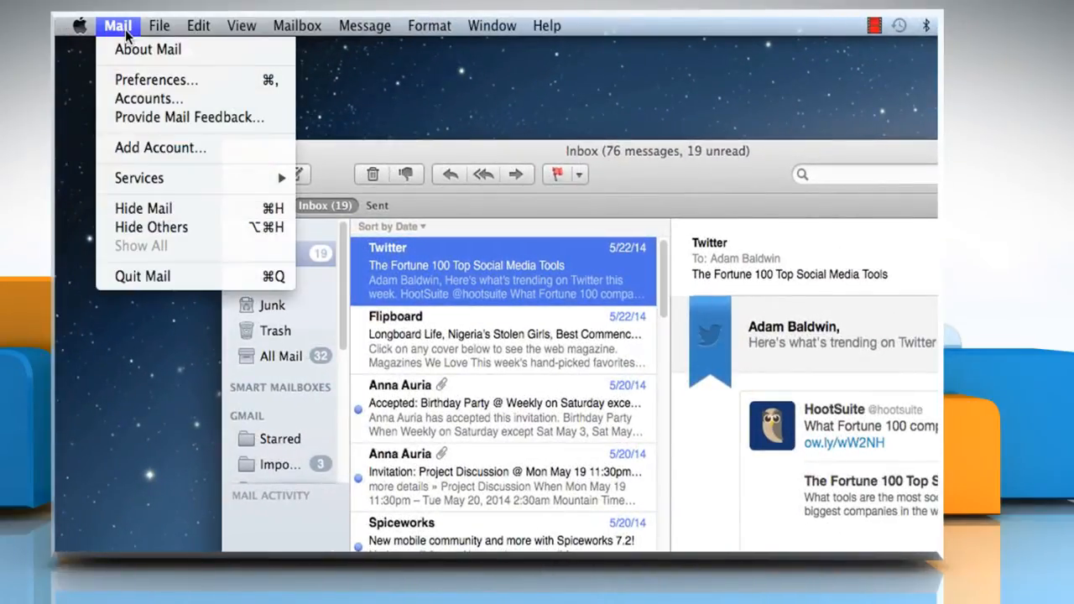
mouse_move(155, 80)
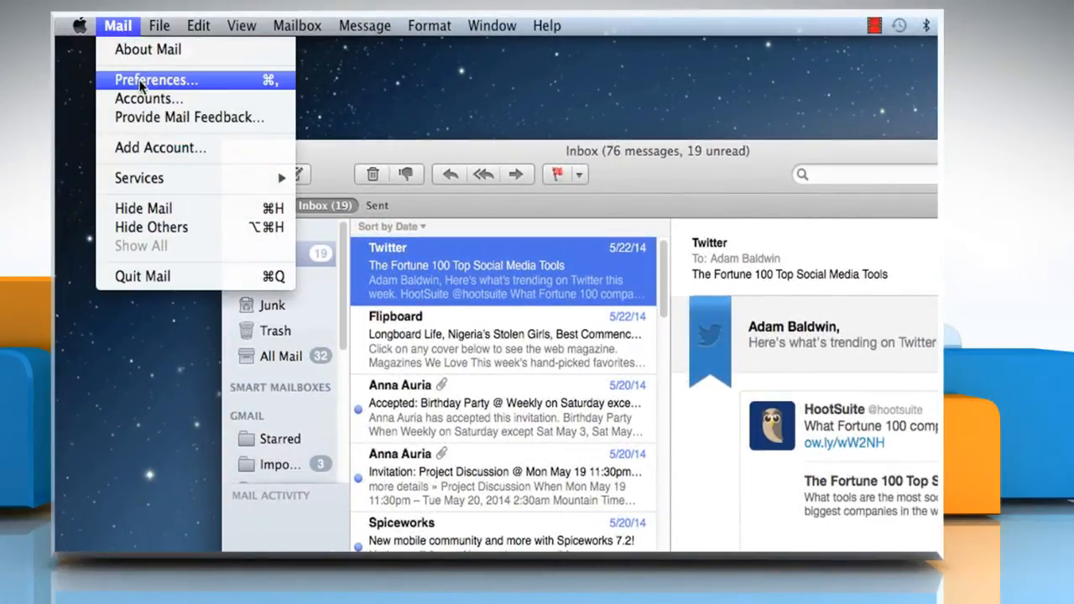
click(155, 79)
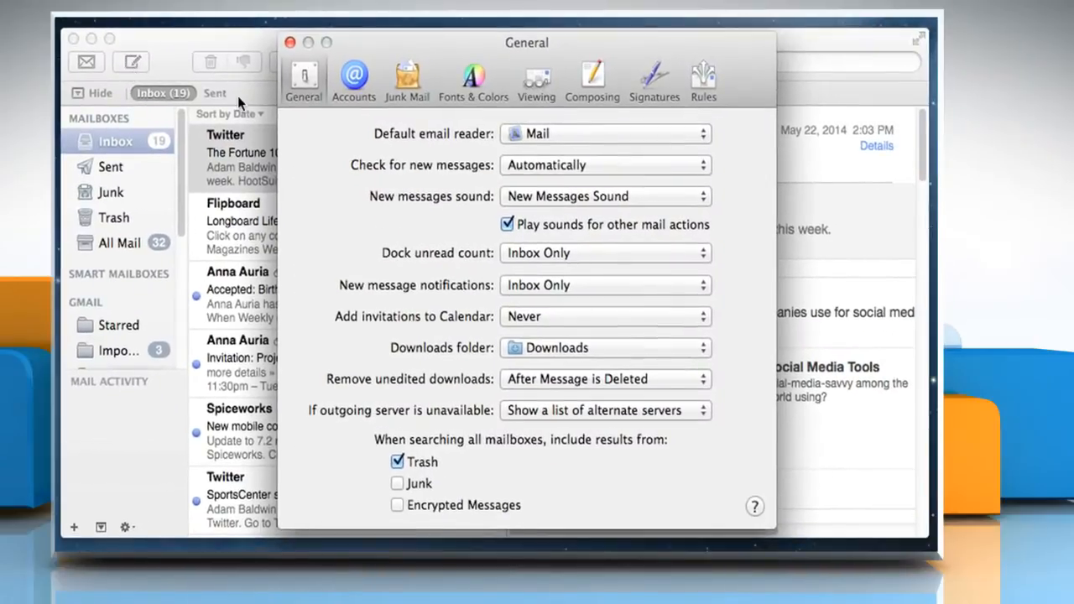
click(353, 80)
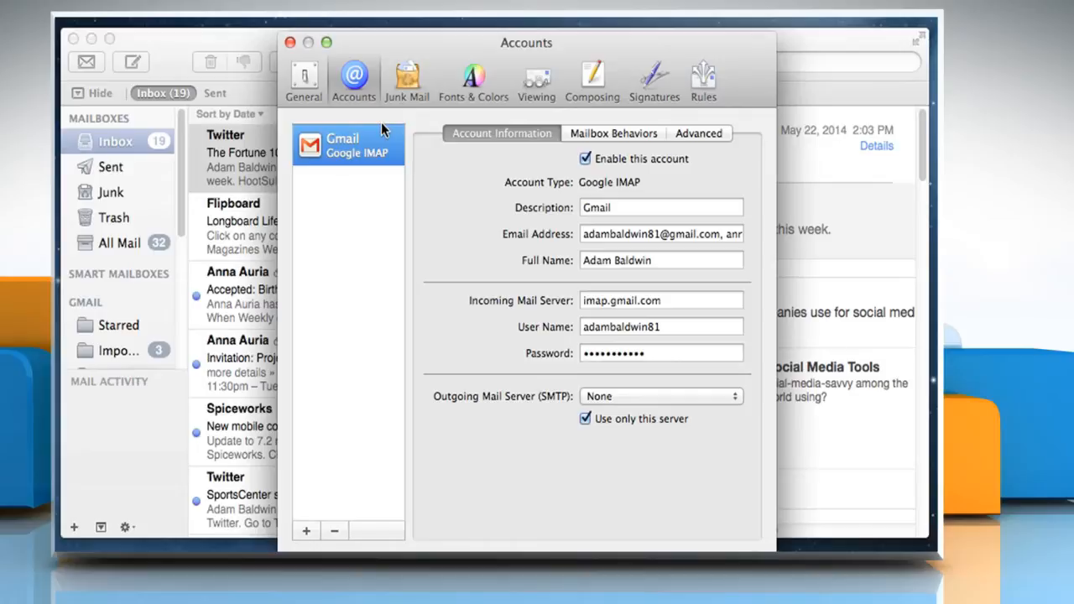
click(661, 234)
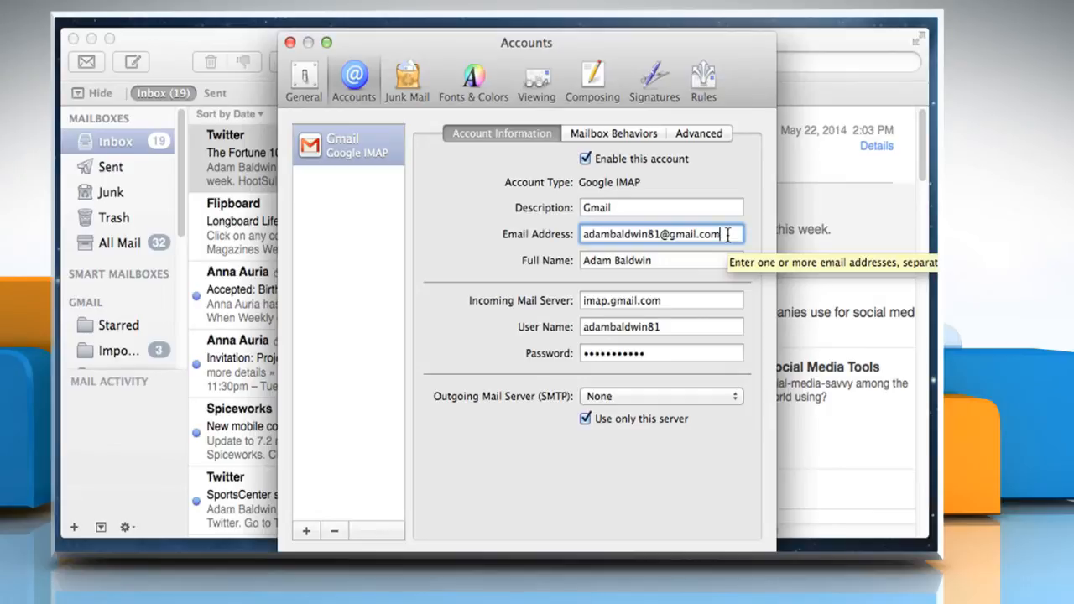
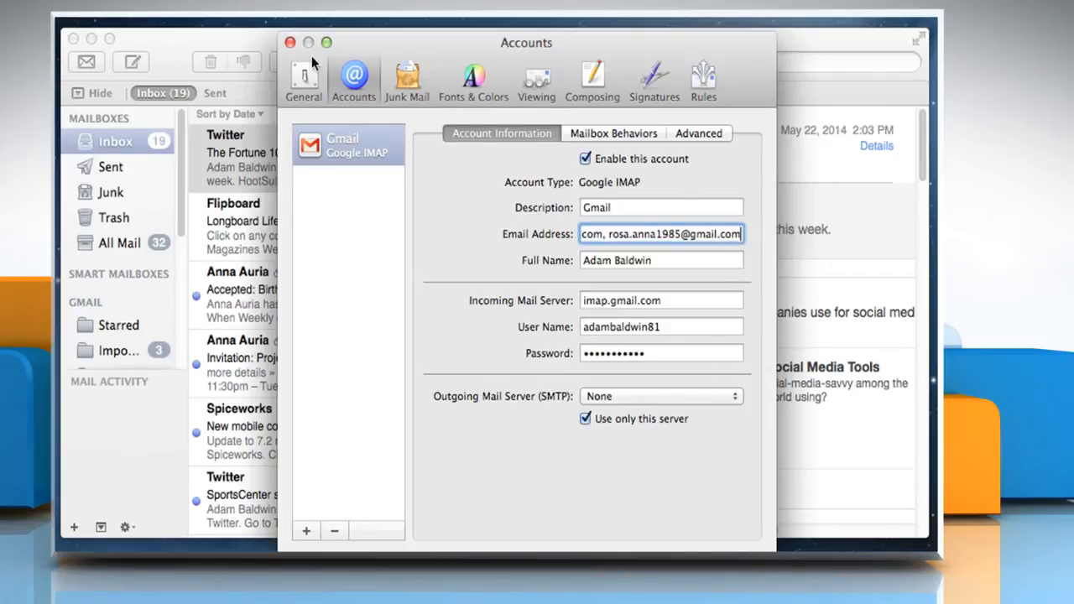
Close the Accounts preferences and save the Gmail account changes
click(303, 80)
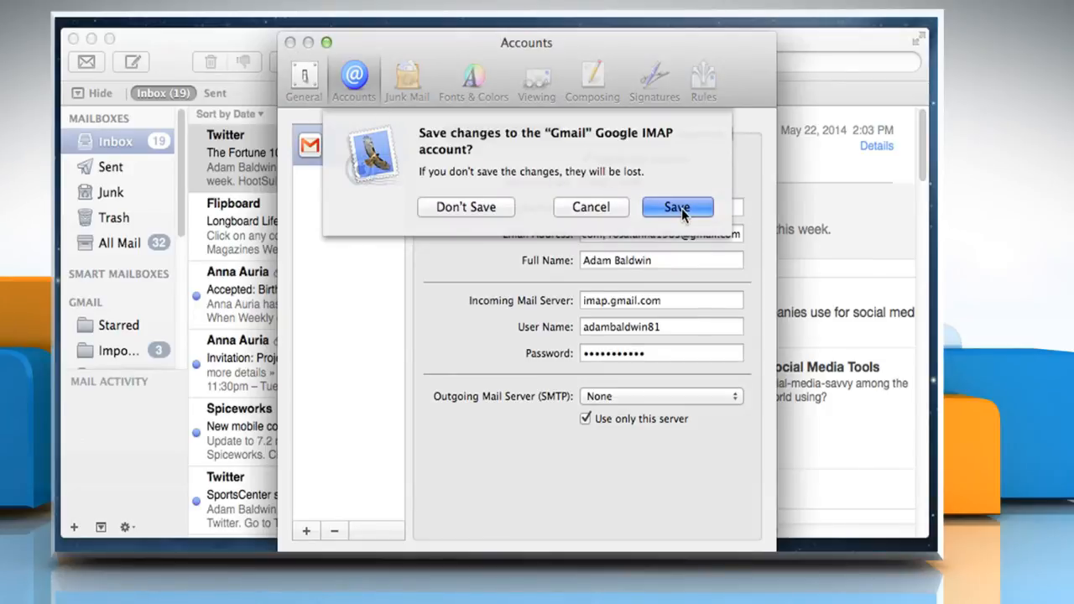
click(677, 206)
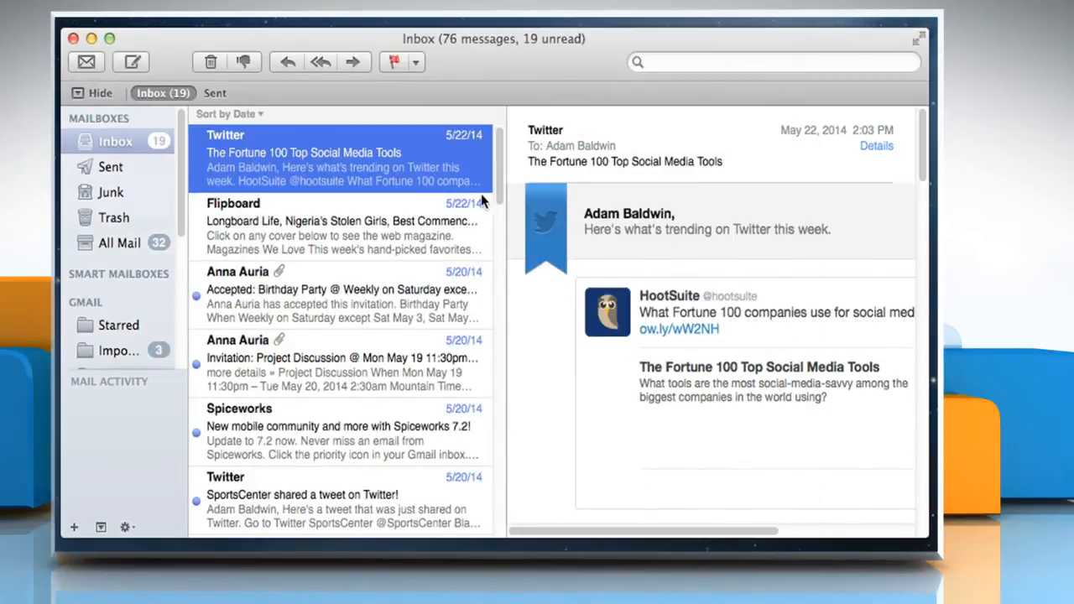